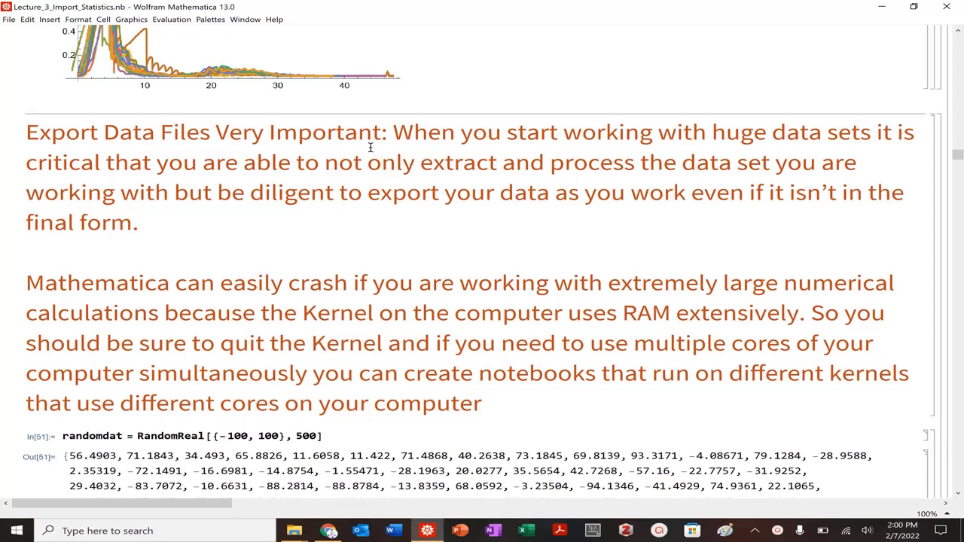
Re-evaluate randomdat = RandomReal[{-100, 100}, 500] for 500 new random reals.
click(382, 162)
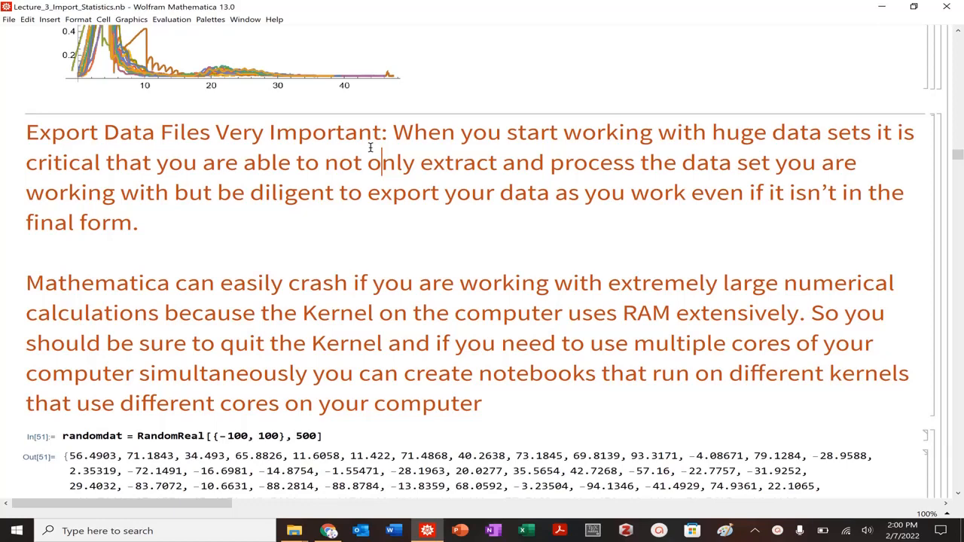
click(381, 162)
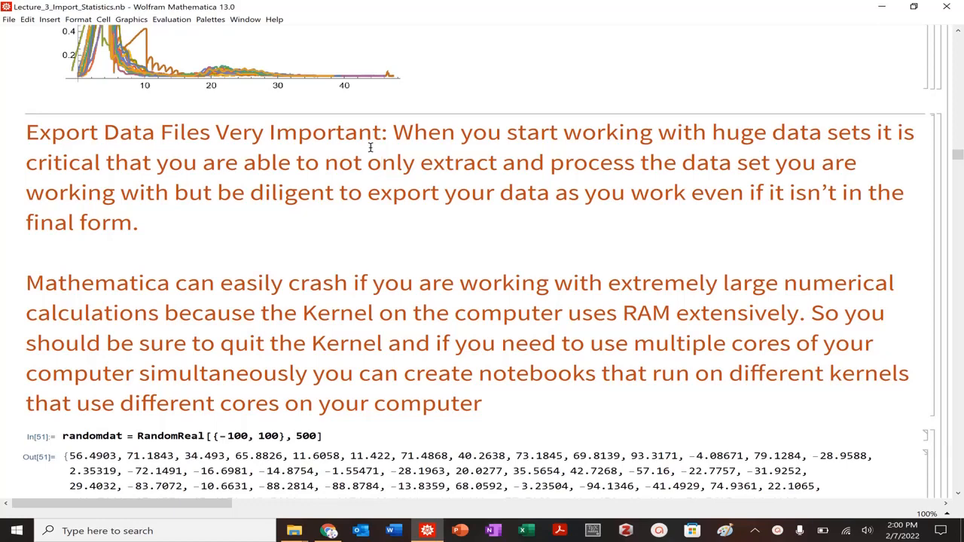
mouse_move(507, 165)
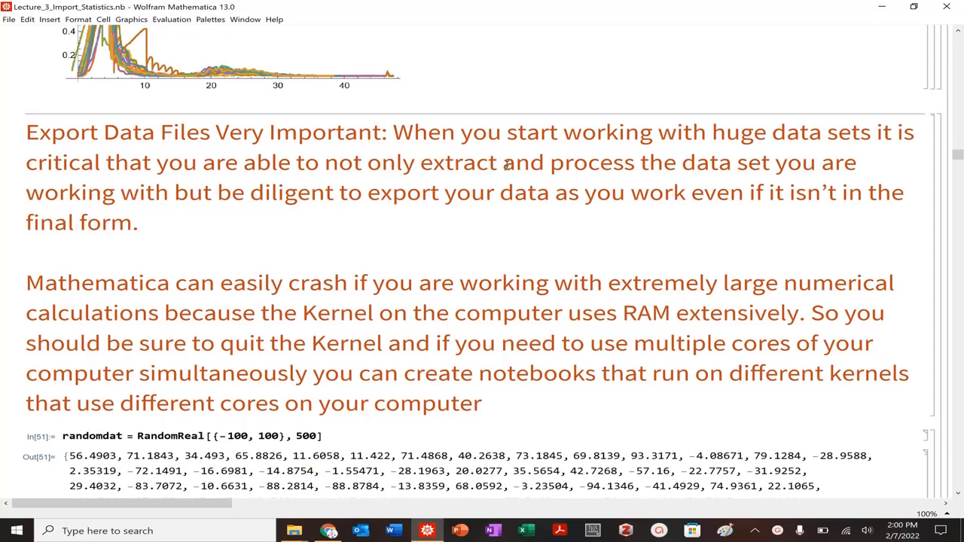
scroll(down, 3)
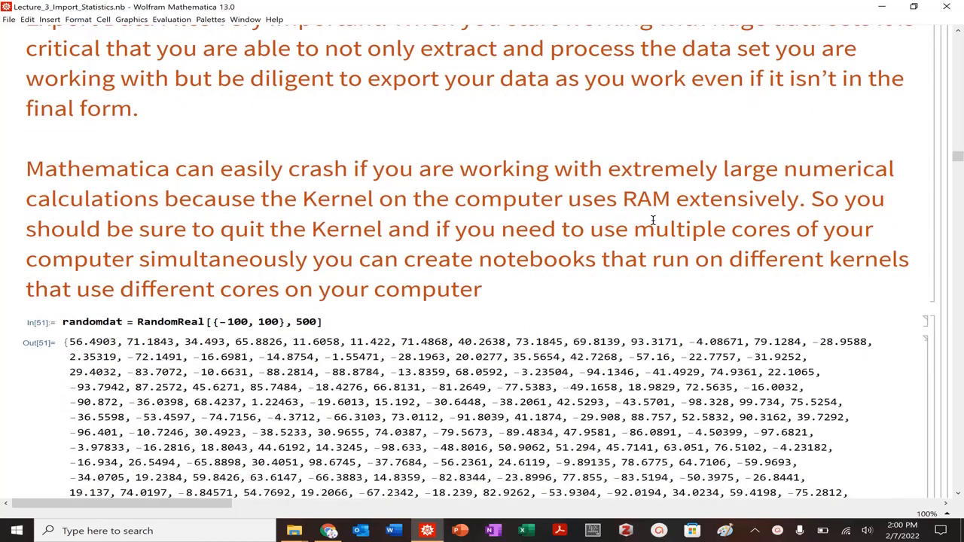
click(381, 47)
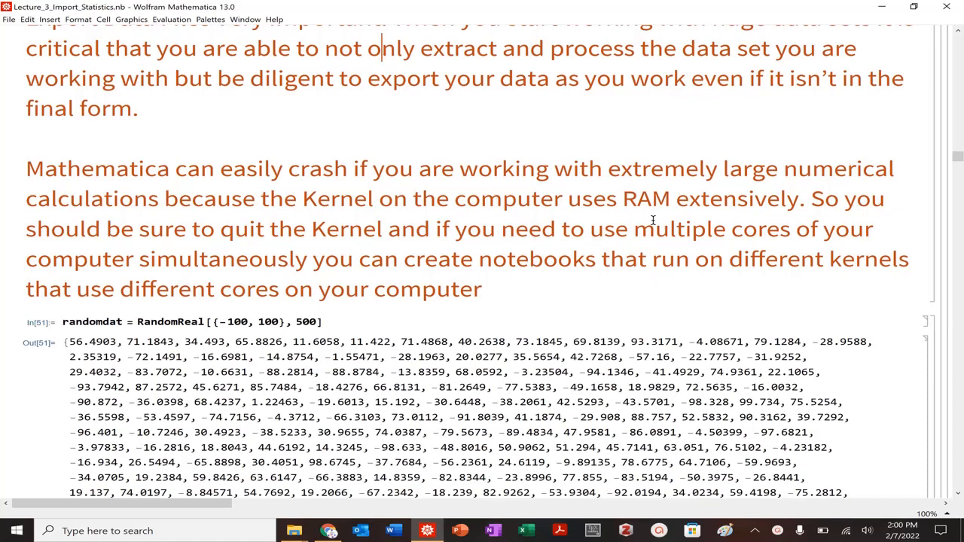
scroll(down, 3)
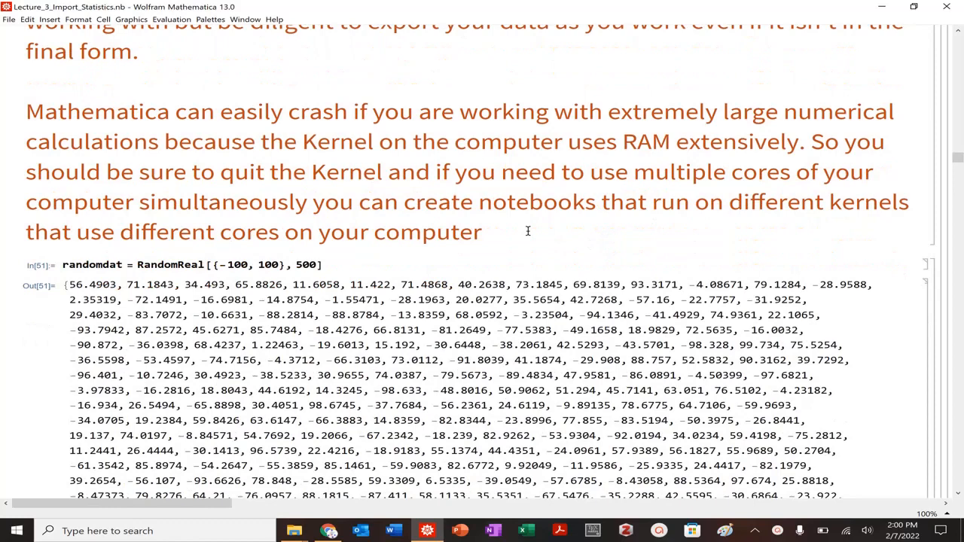
mouse_move(488, 228)
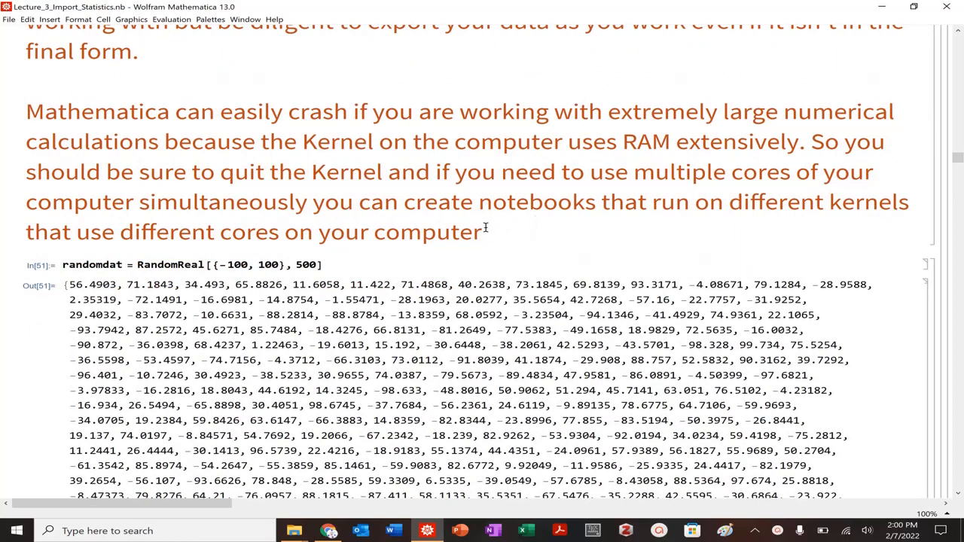
scroll(down, 3)
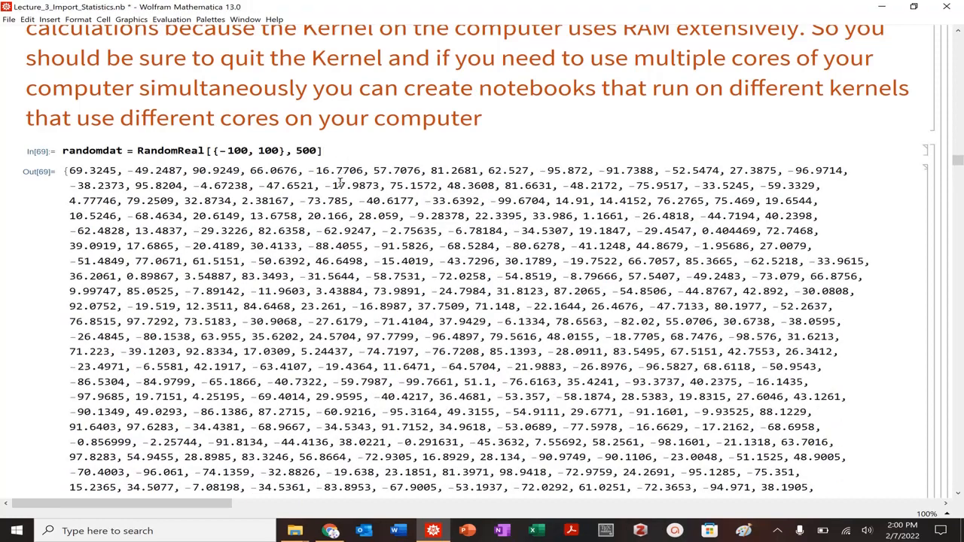
scroll(down, 3)
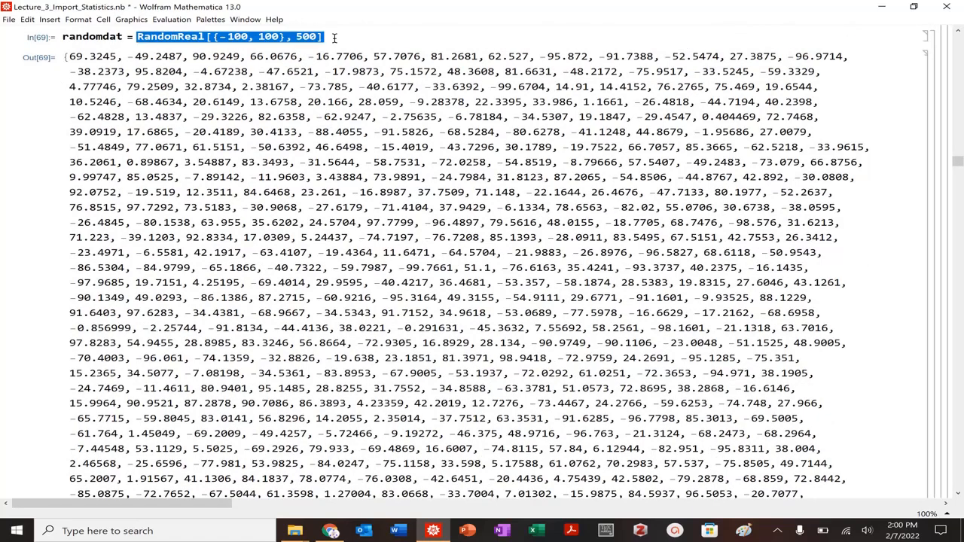
scroll(down, 3)
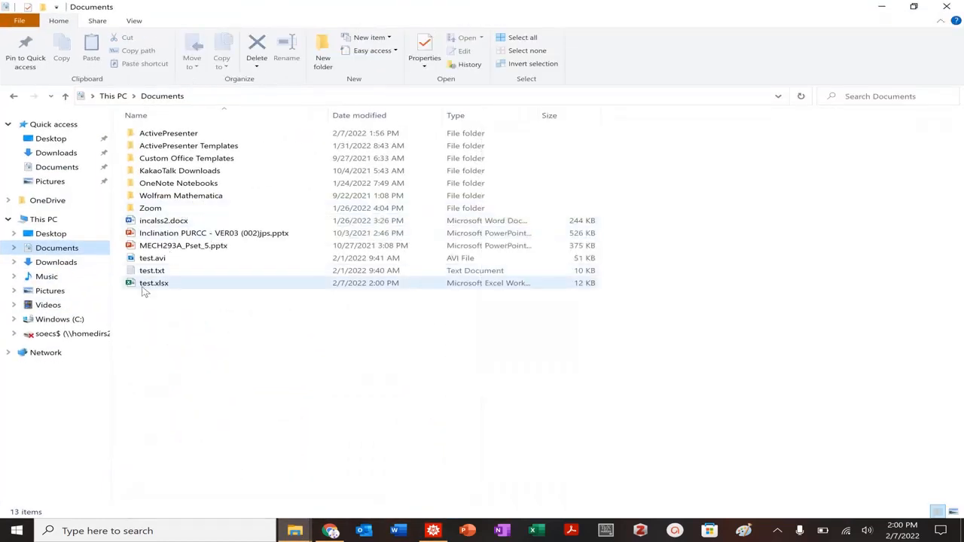
double_click(154, 283)
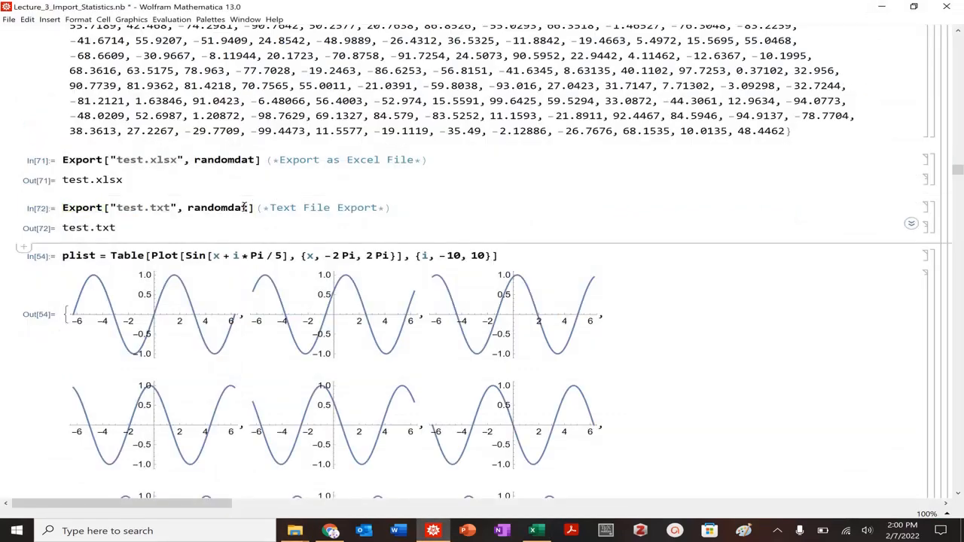
mouse_move(294, 530)
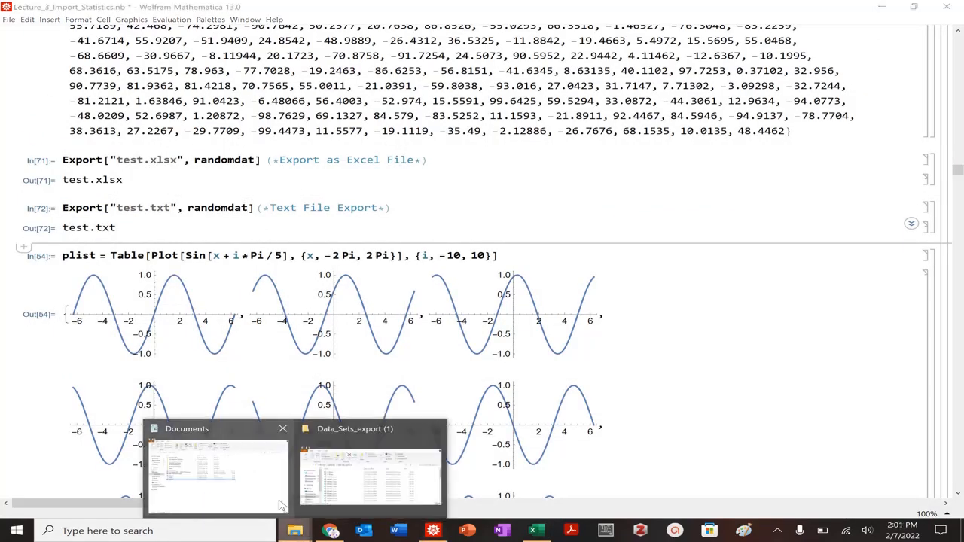
click(217, 475)
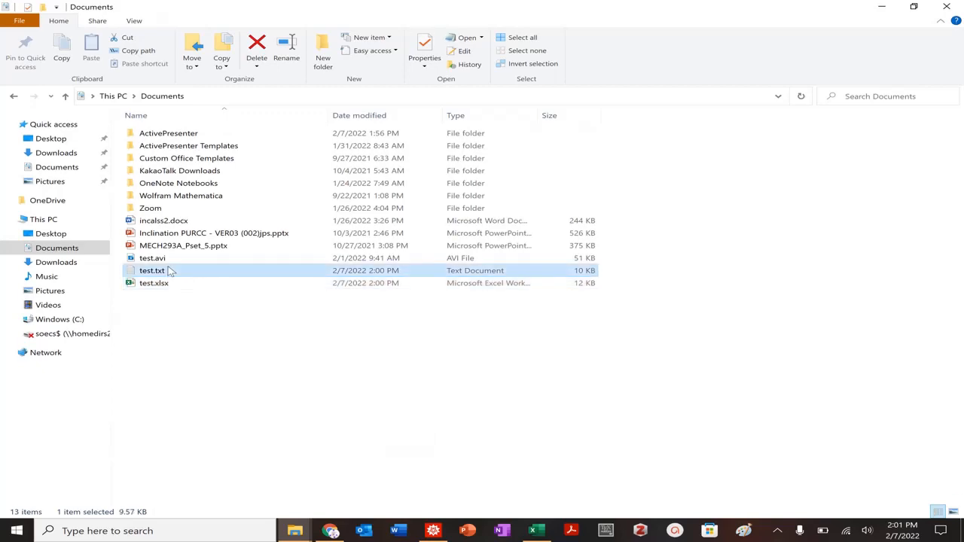
double_click(151, 270)
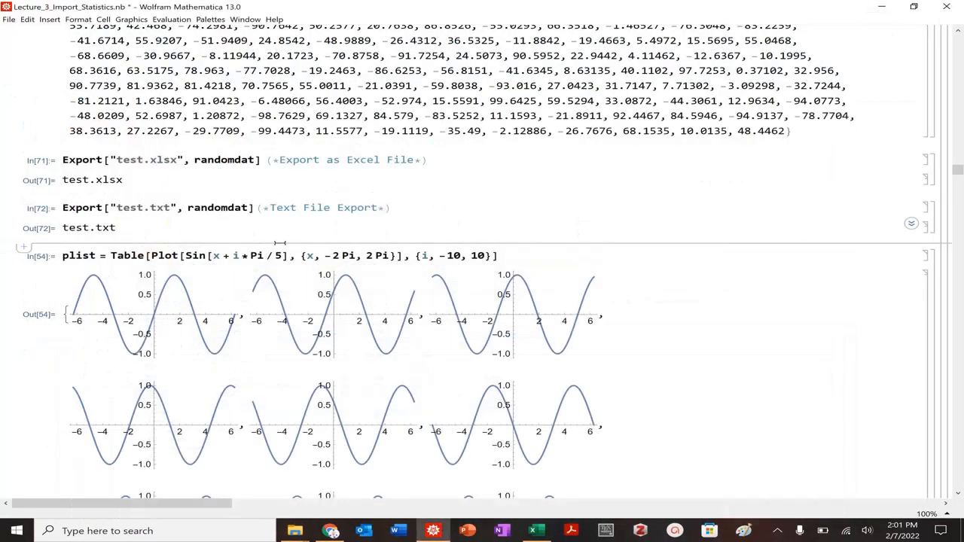
scroll(down, 3)
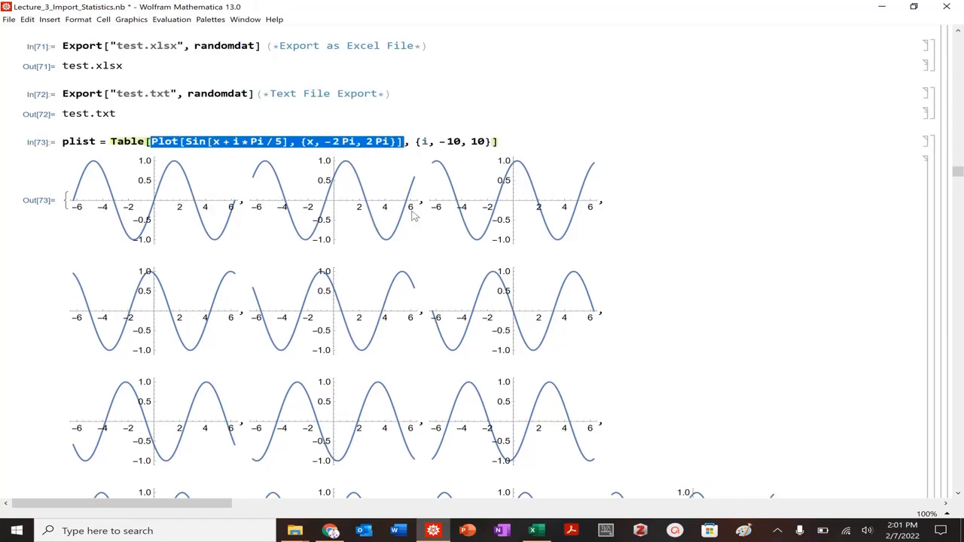
mouse_move(272, 150)
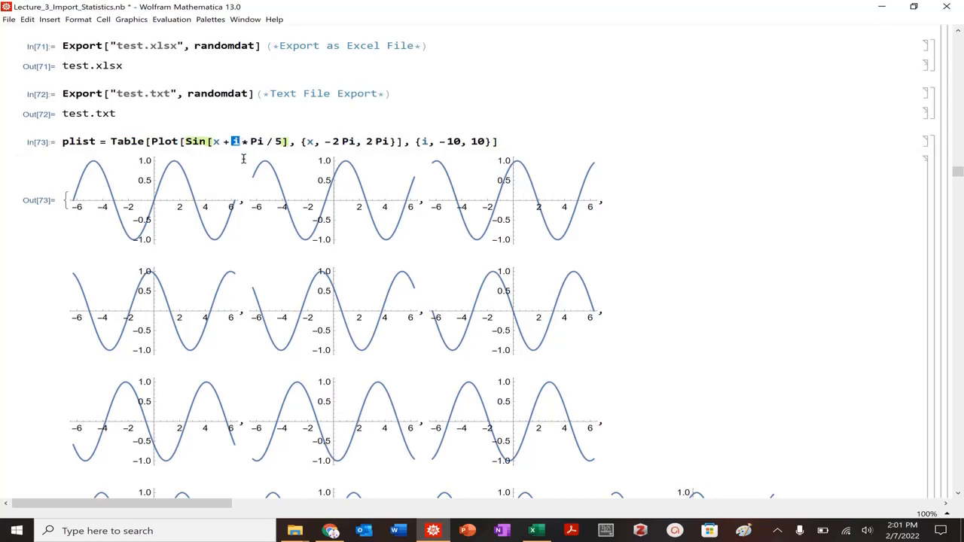
Scroll to the plist Table of Sin[x + i*Pi/5] plots, i from −10 to 10.
scroll(down, 3)
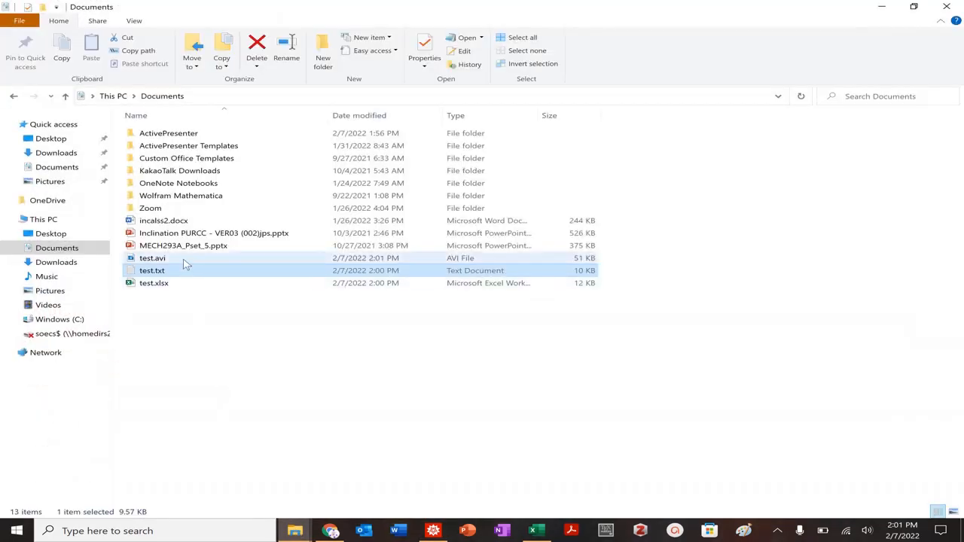
Play test.avi from the Documents folder in the default video player.
click(152, 257)
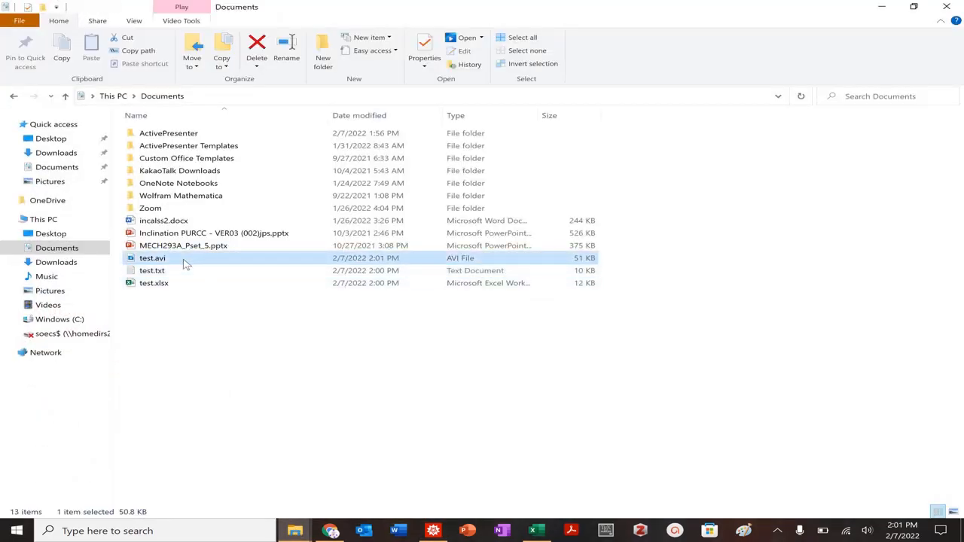
mouse_move(191, 265)
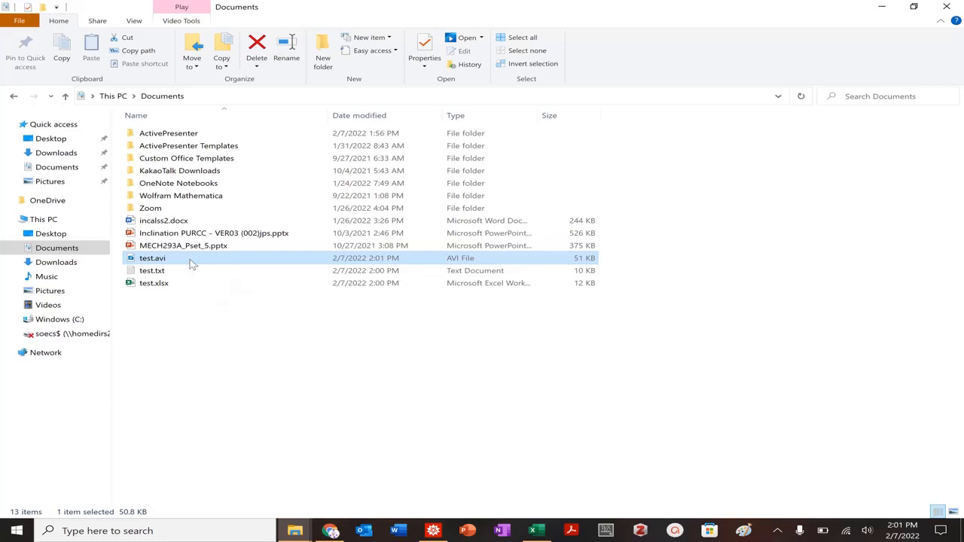
double_click(151, 257)
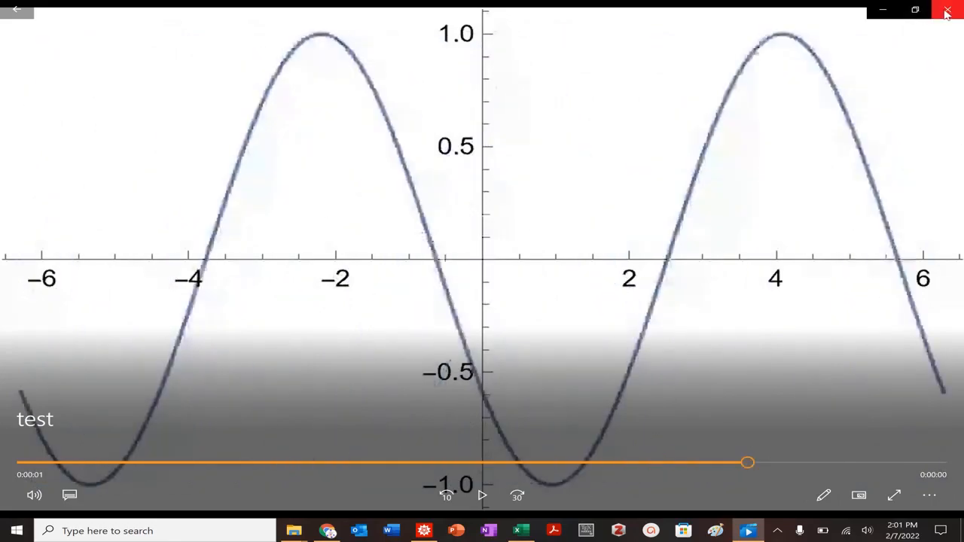
Close Movies & TV after watching the shifting sine animation.
click(947, 10)
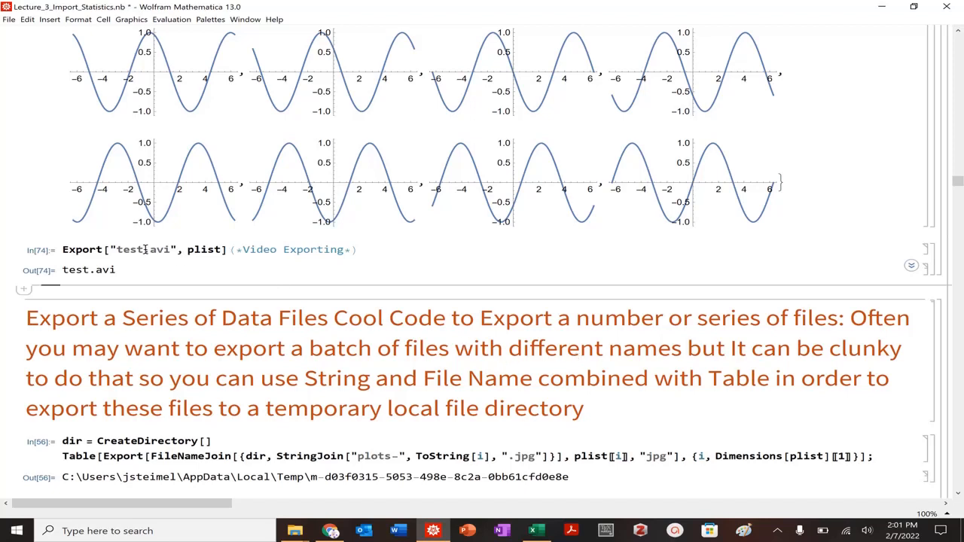
Re-evaluate the CreateDirectory/Export jpg cell as In[75] and read the new temp path.
double_click(128, 249)
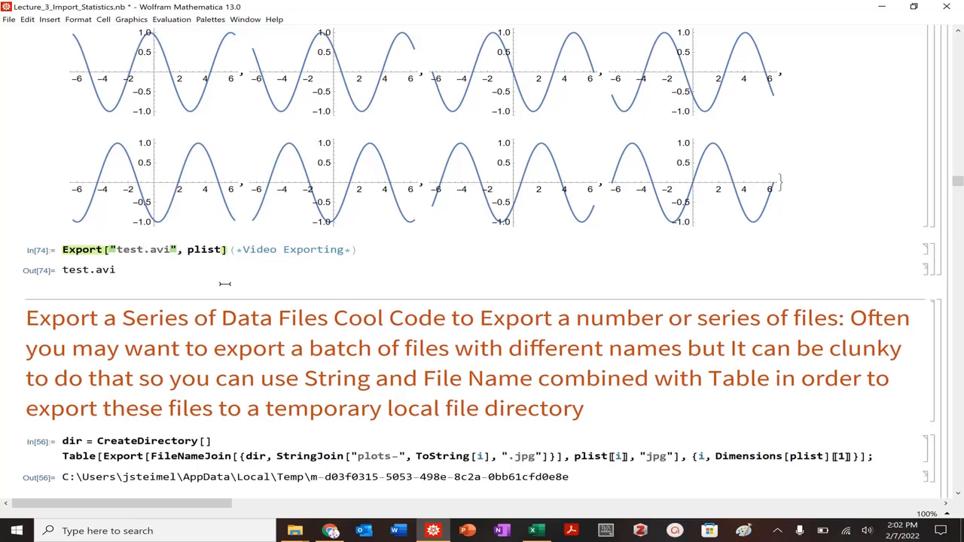
scroll(down, 3)
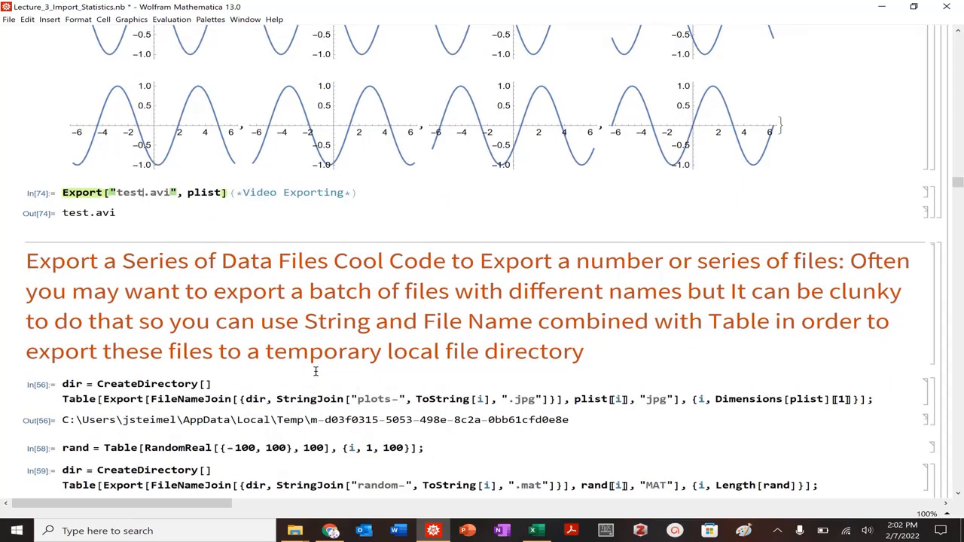
scroll(down, 3)
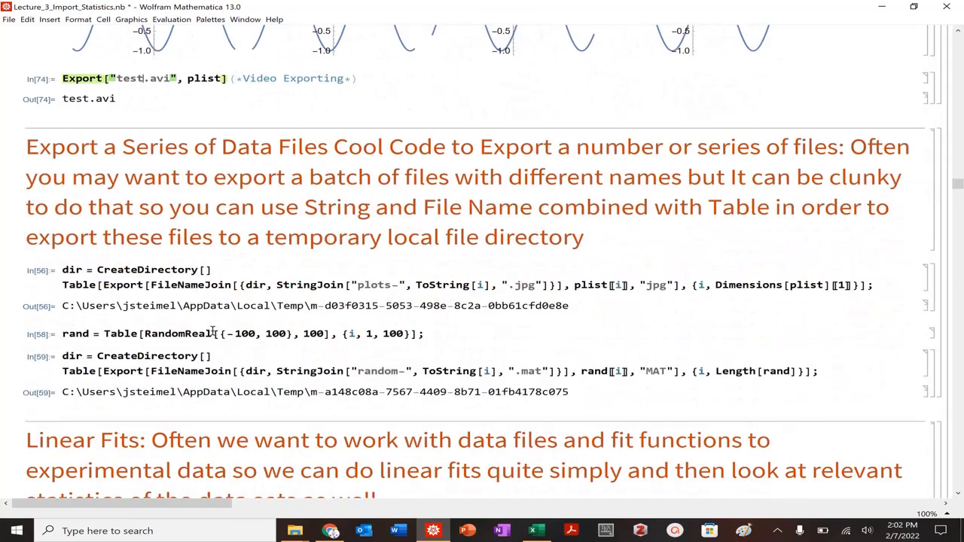
double_click(147, 269)
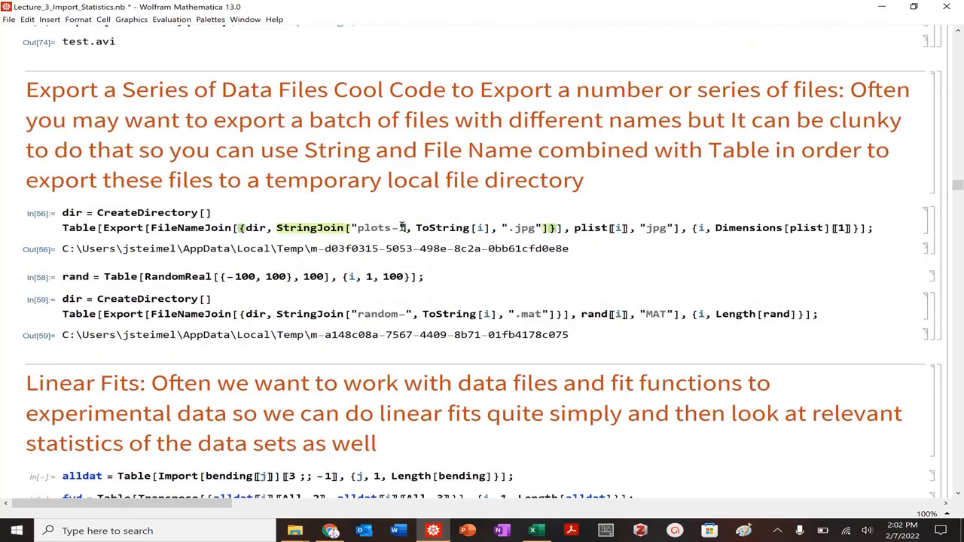
key(shift+enter)
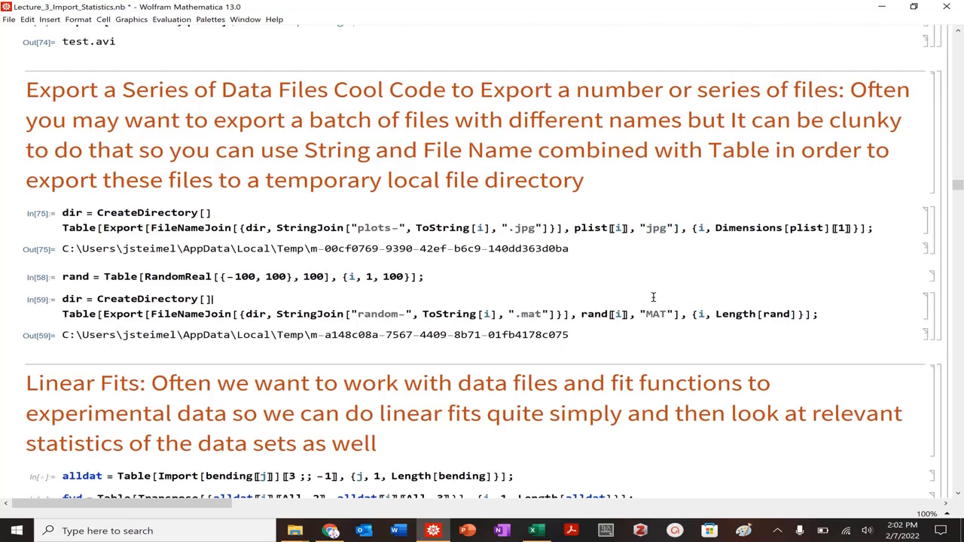
double_click(147, 249)
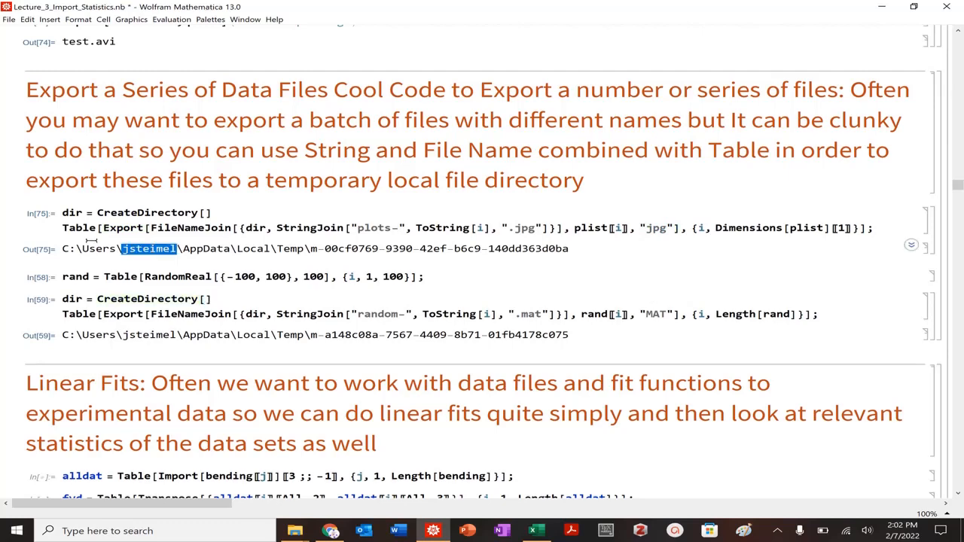
mouse_move(487, 253)
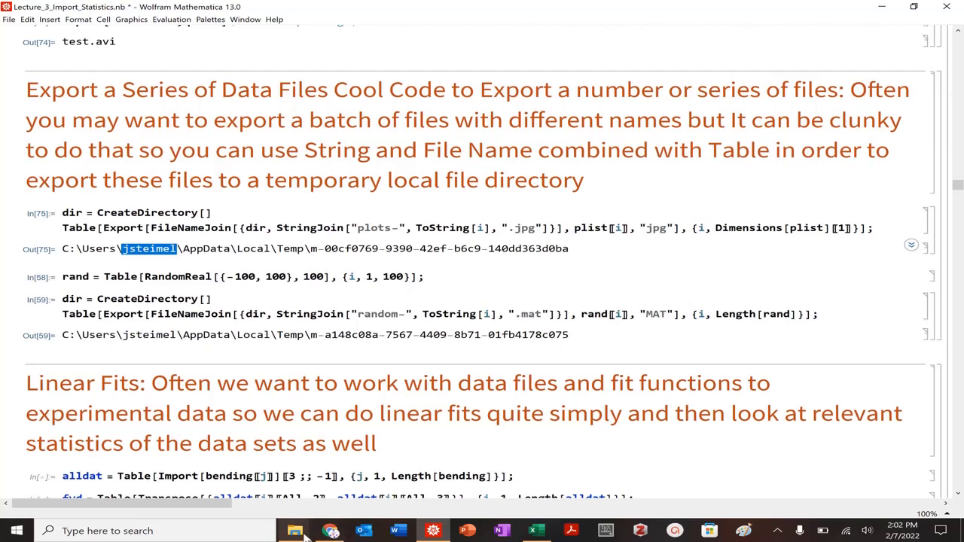
In File Explorer, browse from the C: drive into your user folder under Users.
click(294, 530)
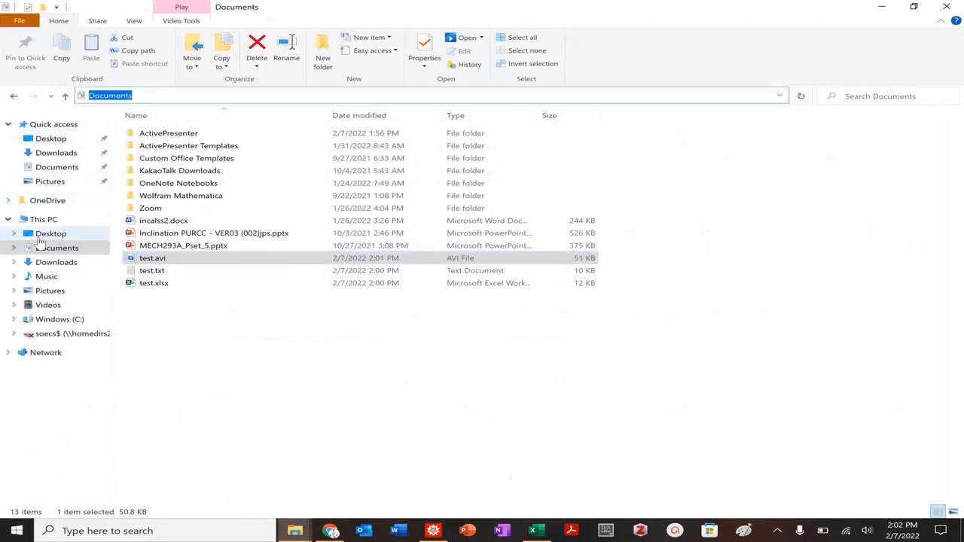
click(60, 318)
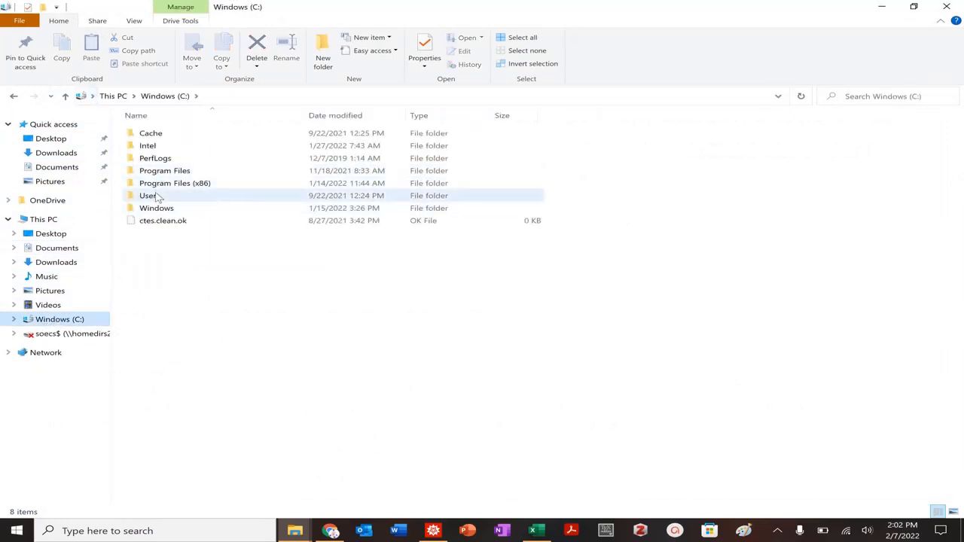
click(149, 195)
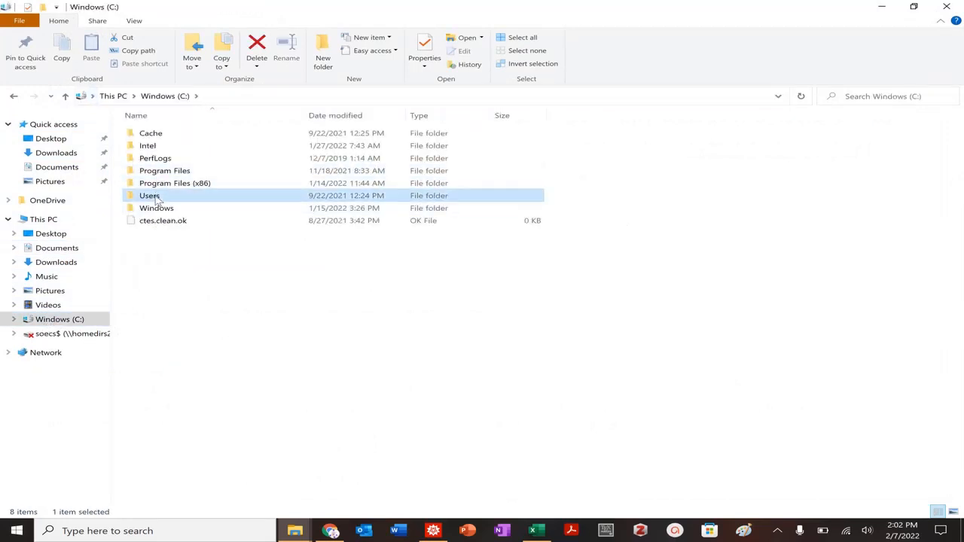
double_click(150, 195)
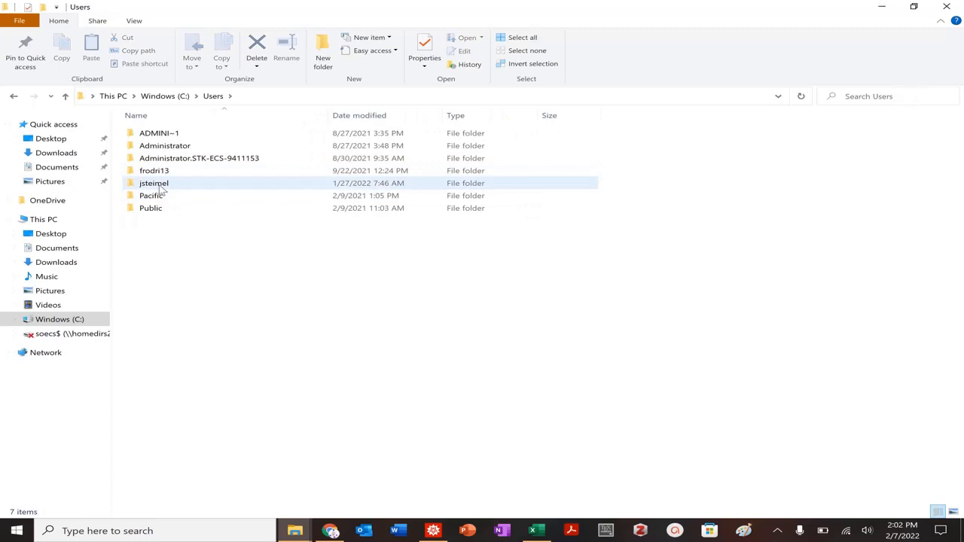
double_click(154, 183)
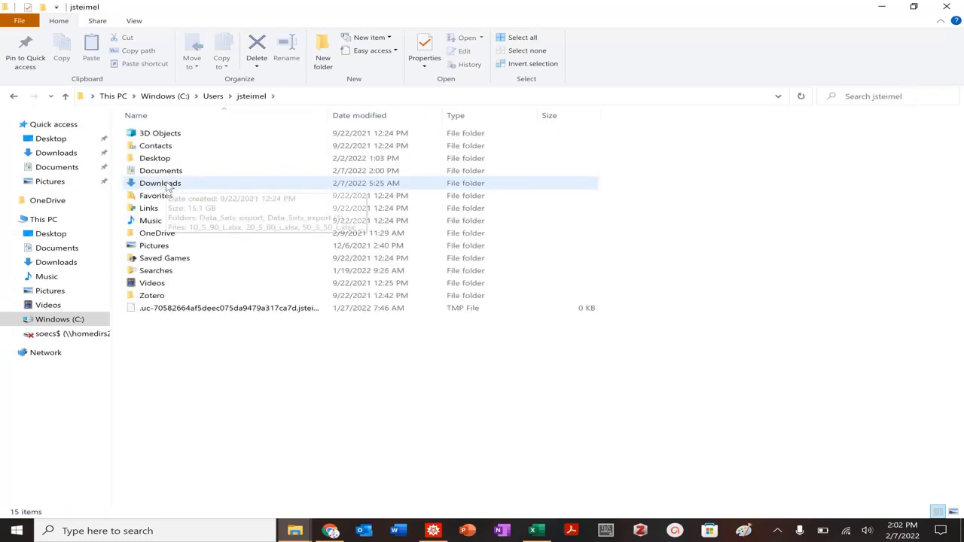
mouse_move(89, 118)
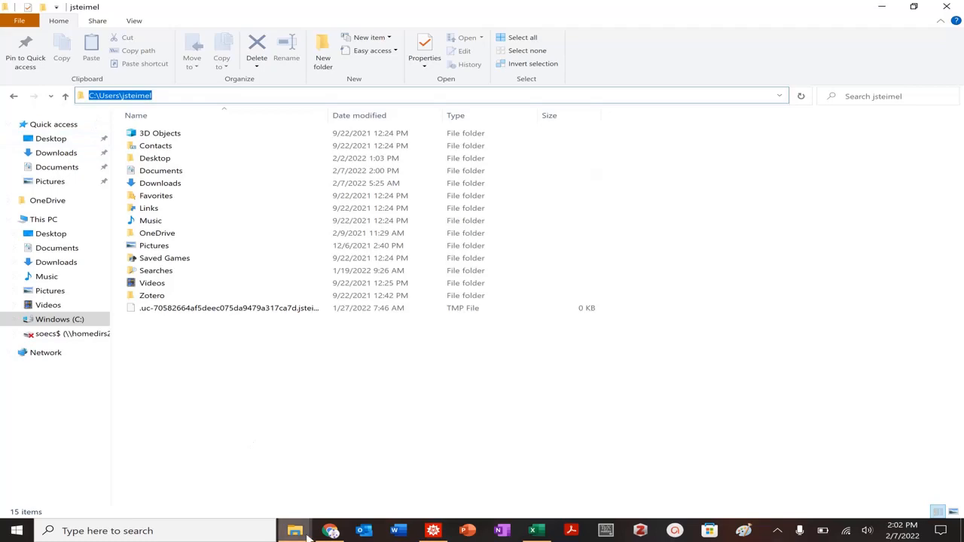
Go to AppData\Local\Temp, sort by date modified, and open the m-00cf0769… plots folder.
click(432, 530)
text(\)
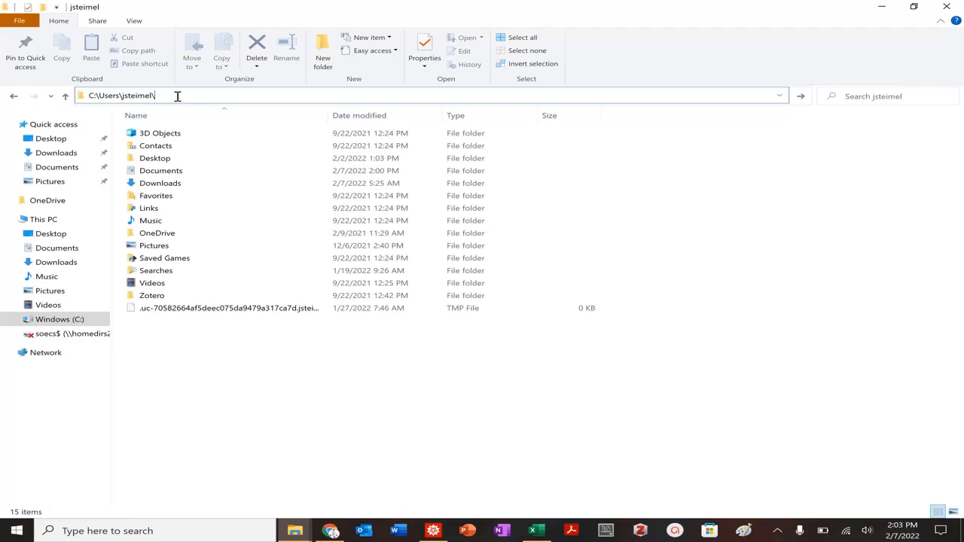
text(AppData ›)
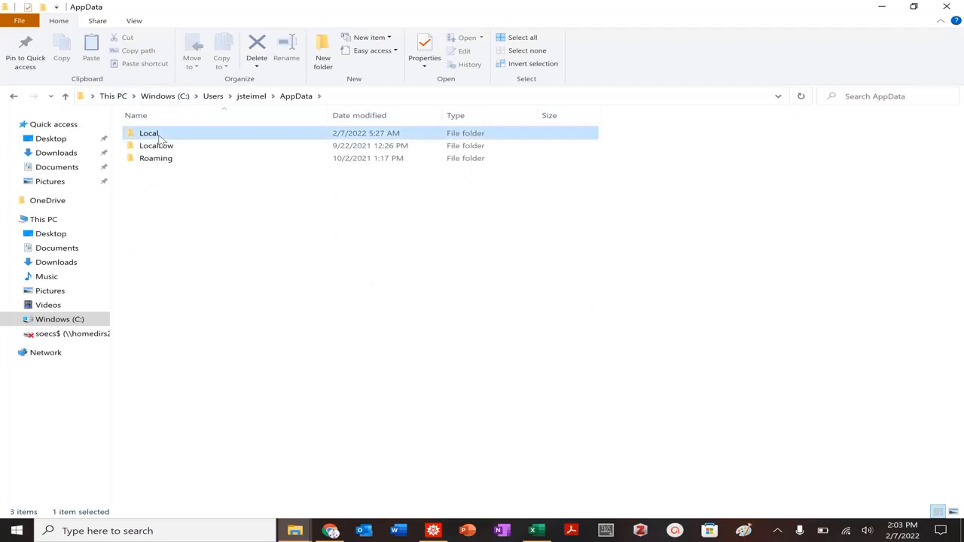
double_click(149, 133)
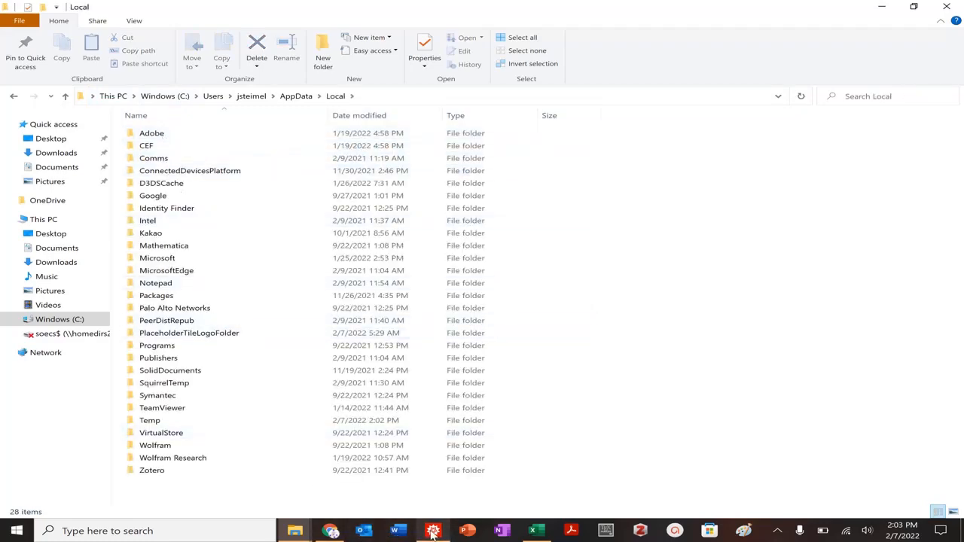
click(433, 530)
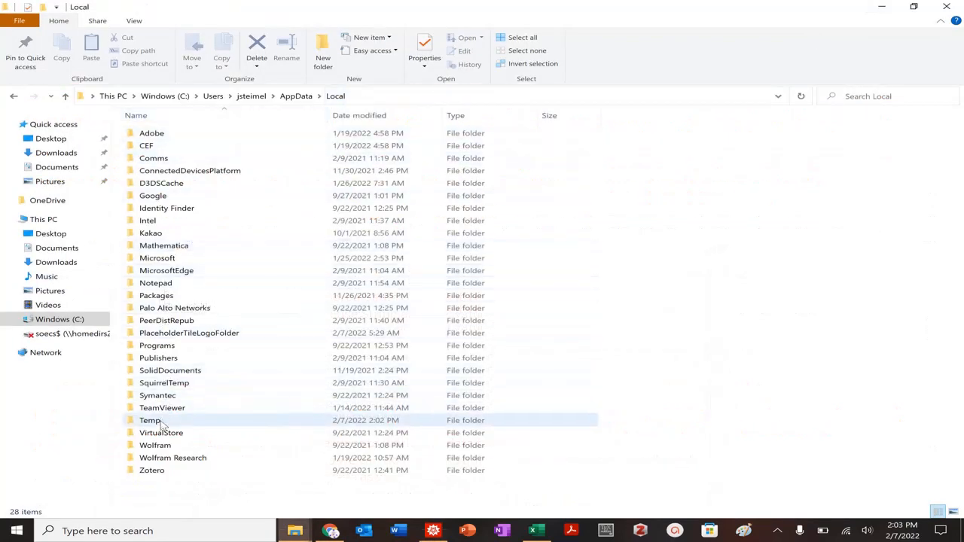
double_click(150, 421)
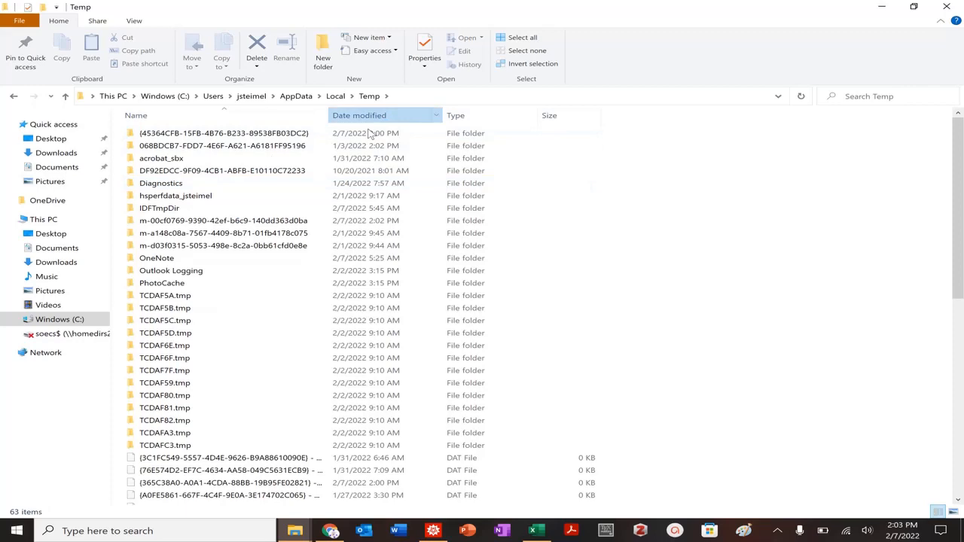
click(360, 115)
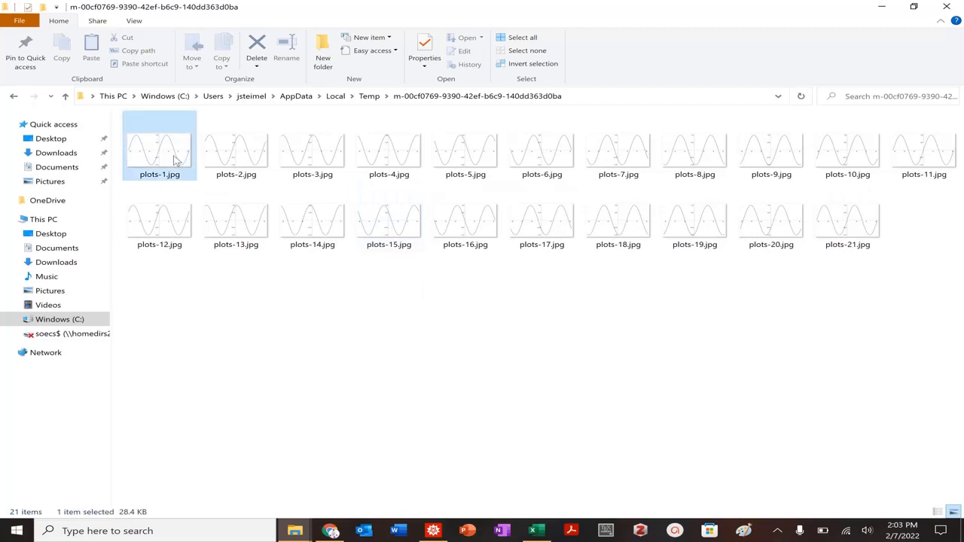
double_click(389, 151)
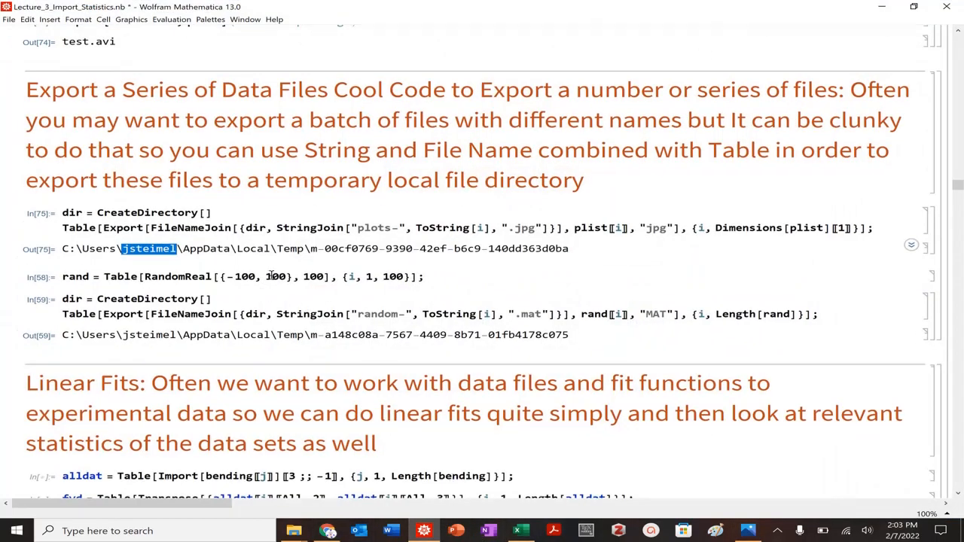
Scroll the notebook down toward the RandomReal and MAT export cells.
scroll(down, 3)
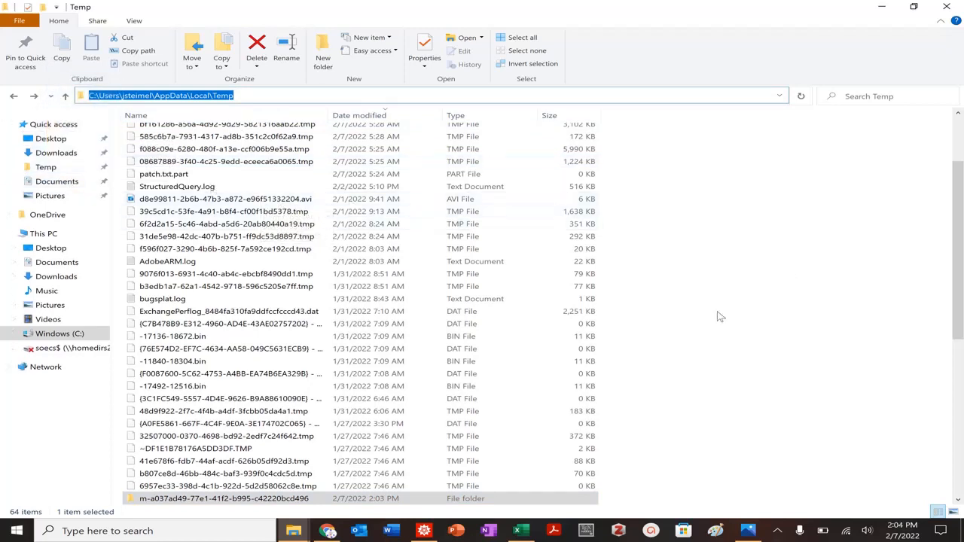
mouse_move(328, 530)
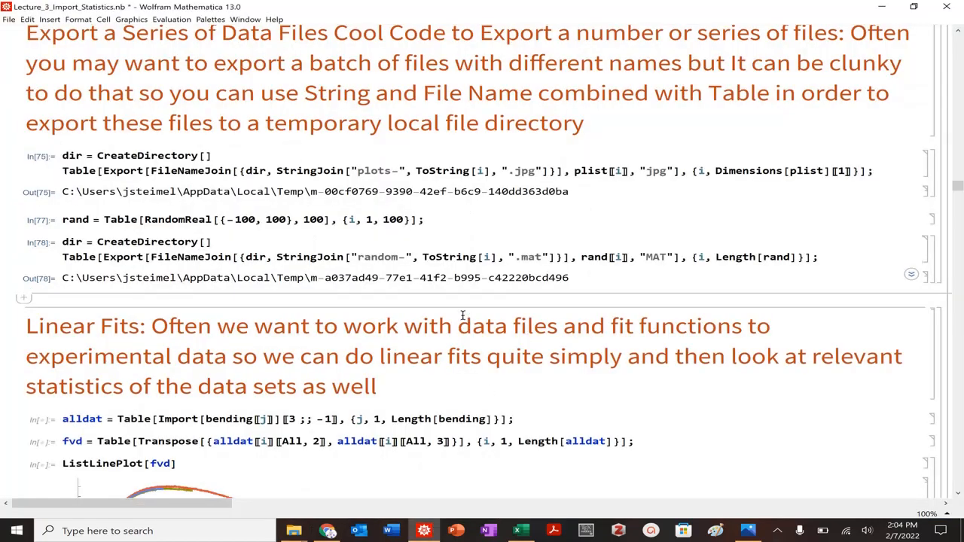
scroll(down, 3)
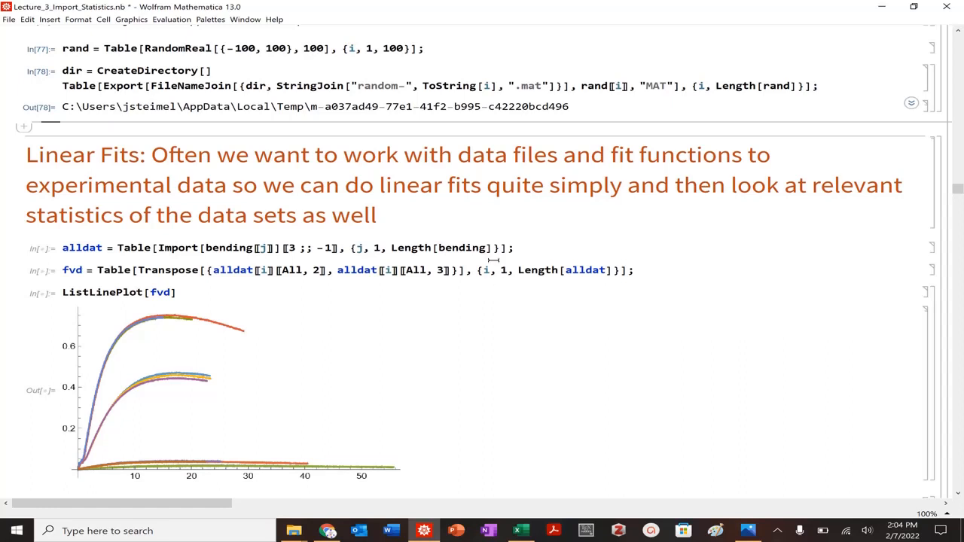
mouse_move(633, 351)
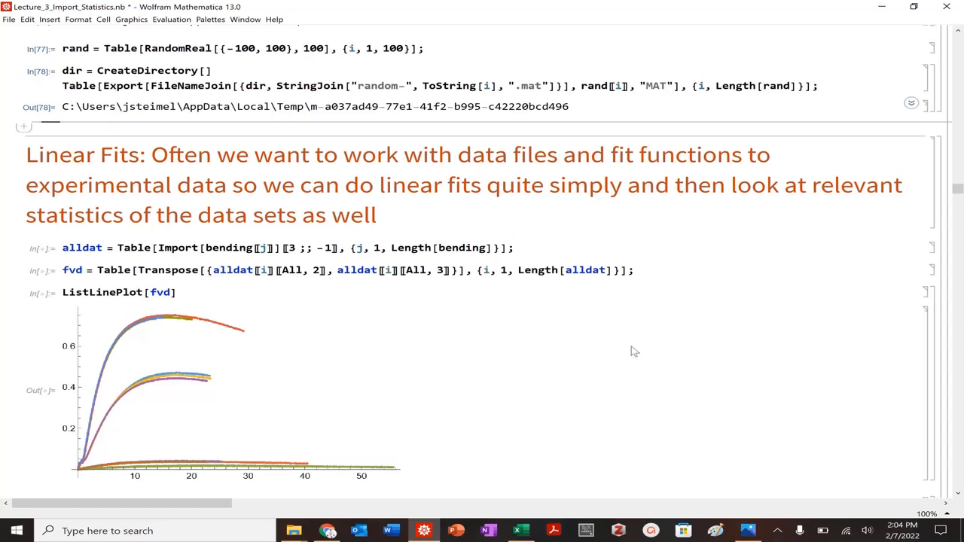